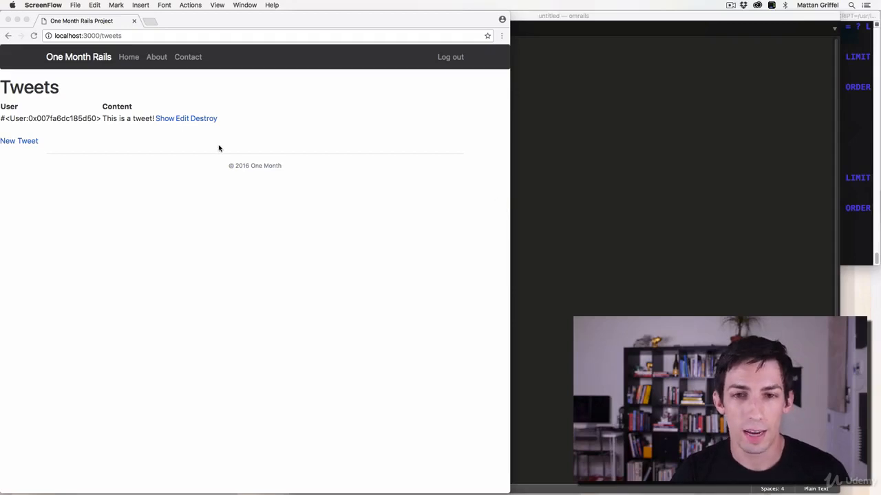
mouse_move(749, 203)
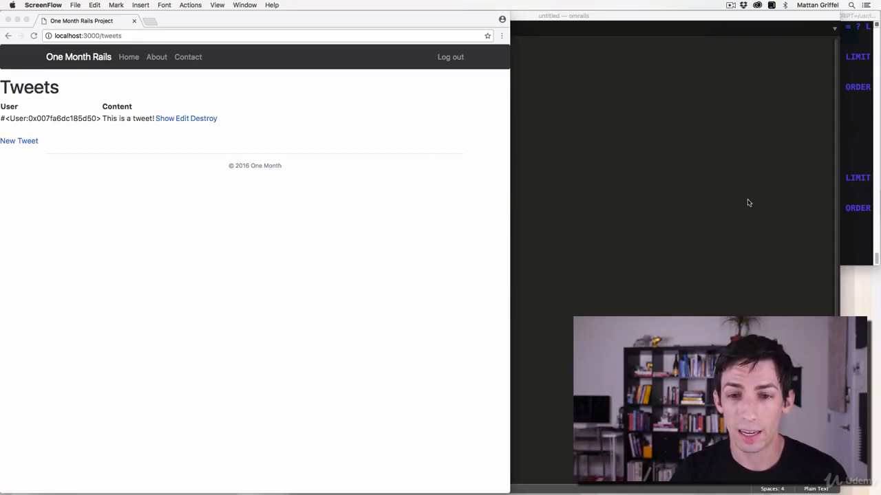
mouse_move(341, 246)
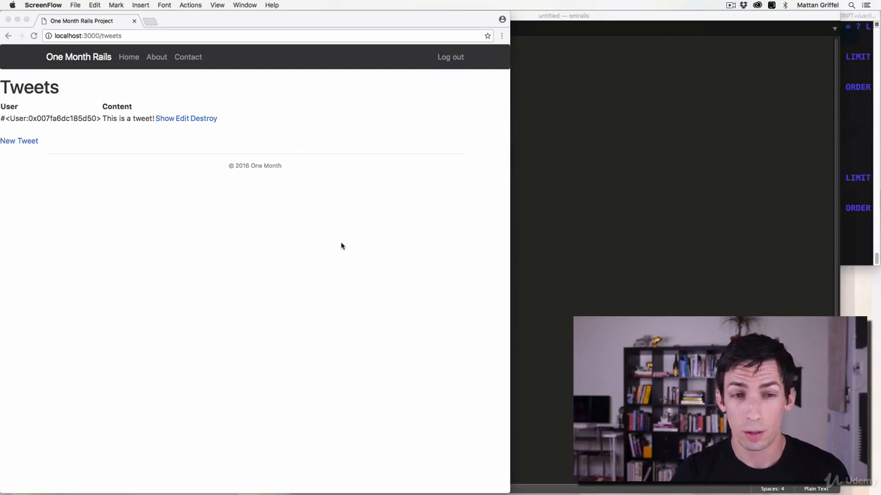
mouse_move(128, 62)
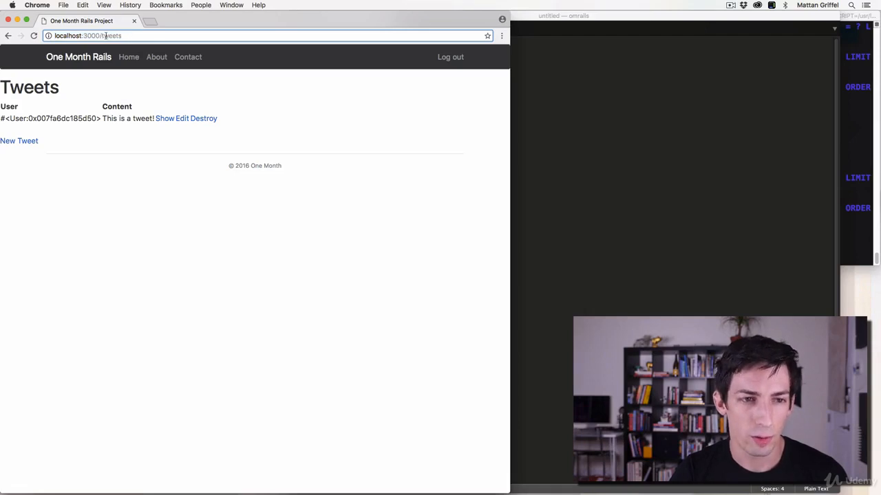
mouse_move(164, 120)
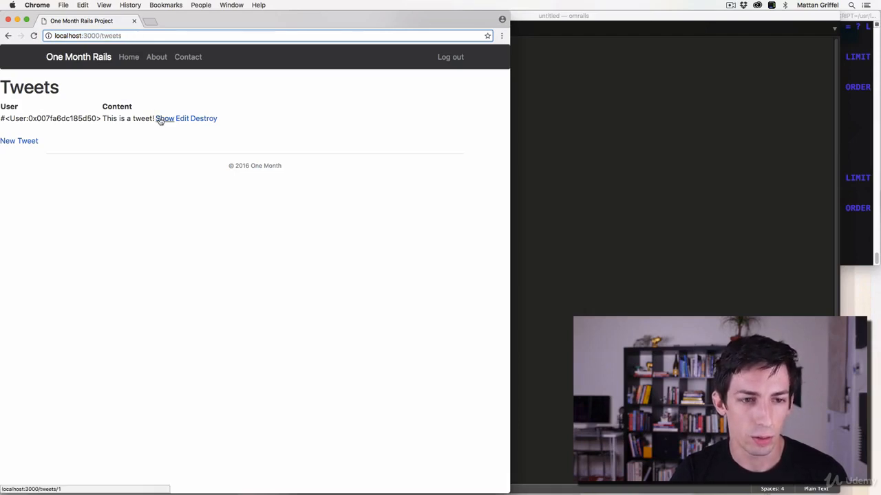
Step: Browse the tweets app pages in Chrome before switching to the editor
click(165, 118)
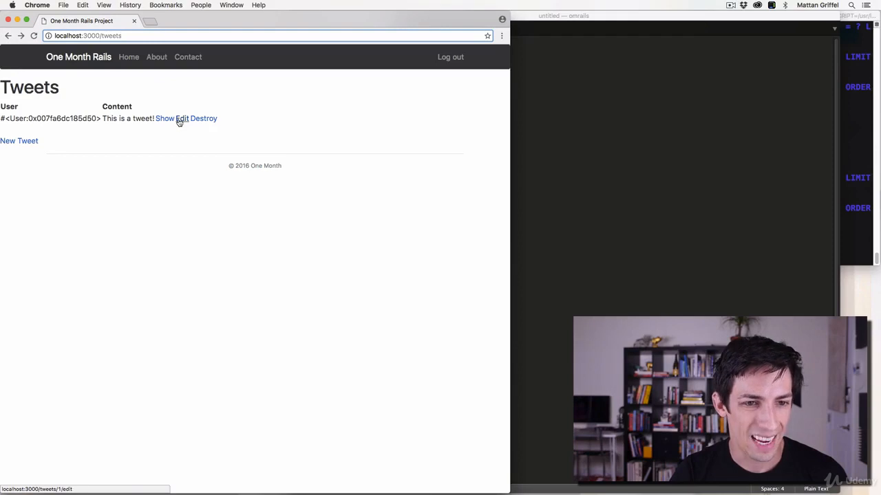
click(182, 119)
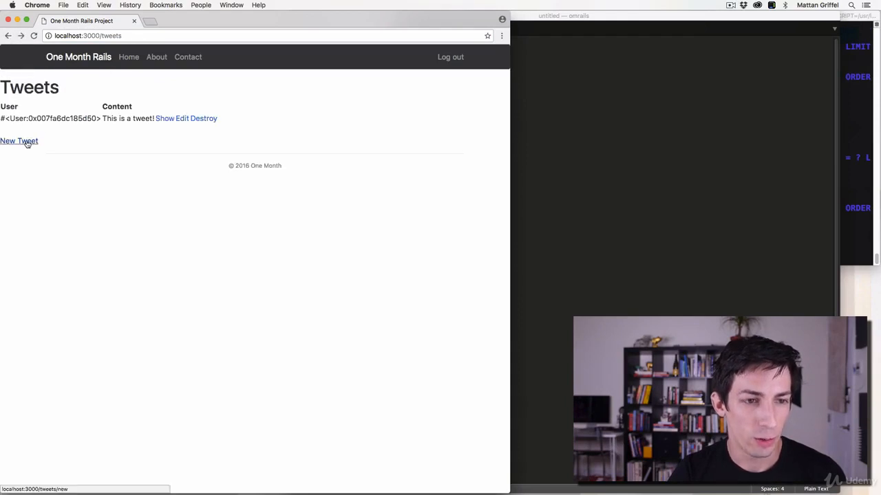
click(17, 141)
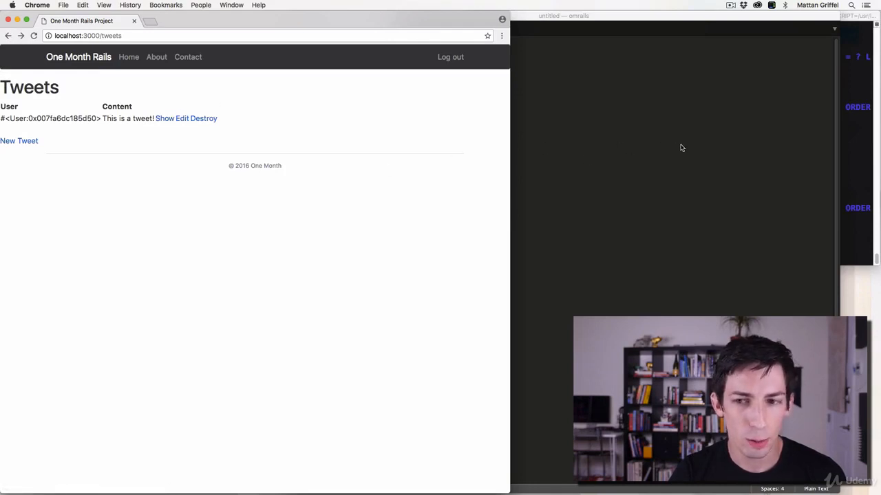
Step: Bring Sublime Text forward and open routes.rb from the omrails config folder, then begin a Google search
click(44, 5)
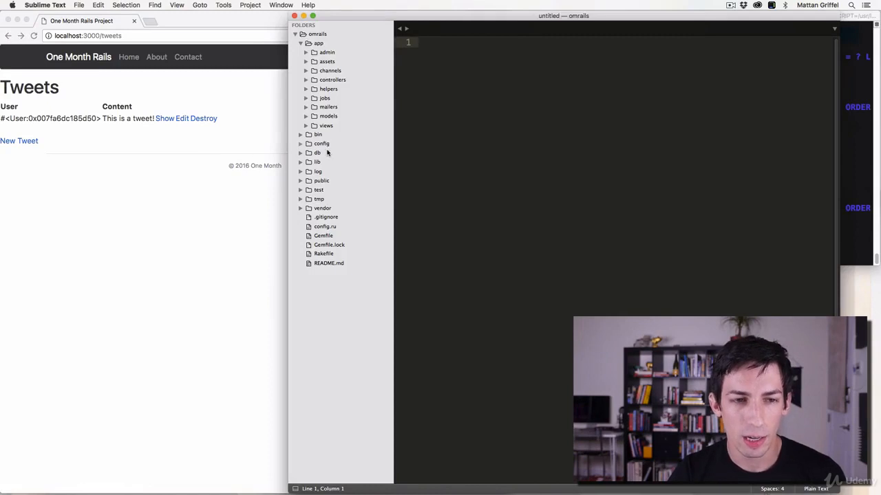
click(321, 143)
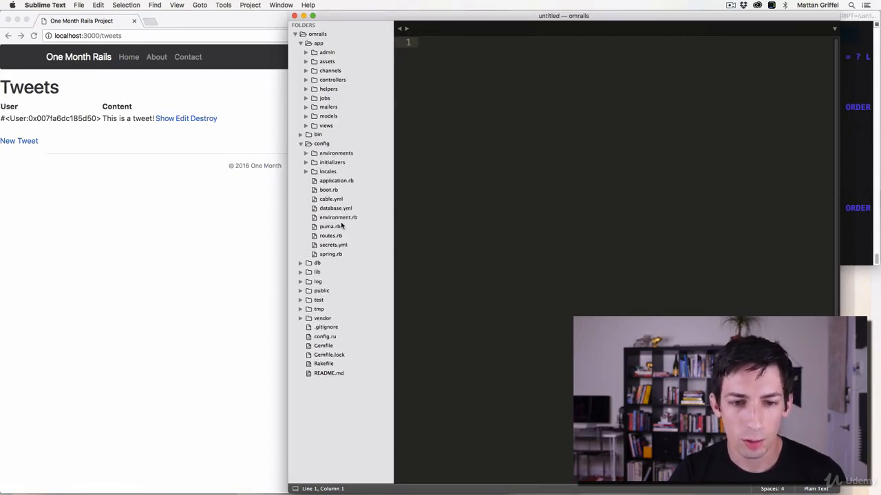
click(330, 235)
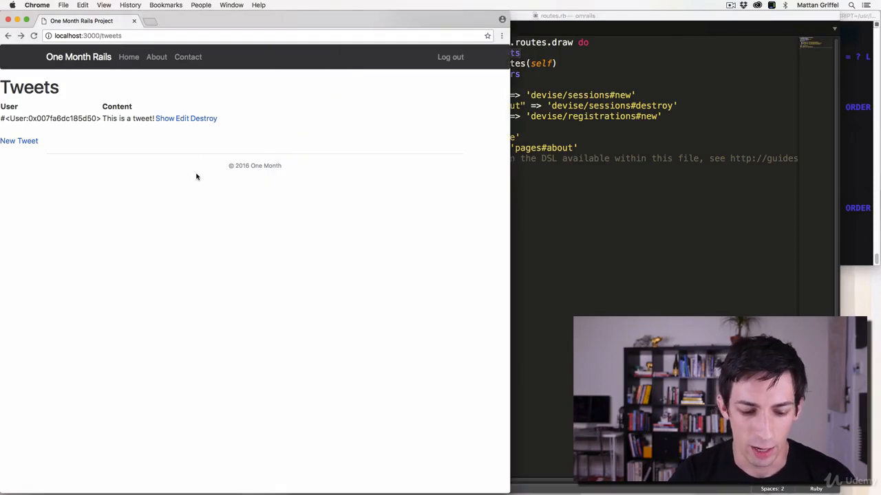
text(rails r)
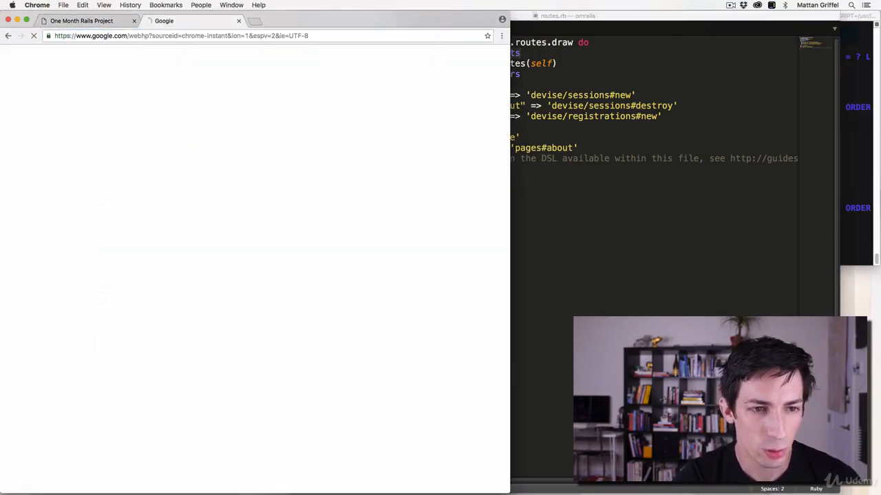
Step: Search Google for 'rails routes resources' and open the Rails Routing from the Outside In guide
text(rails routes resources)
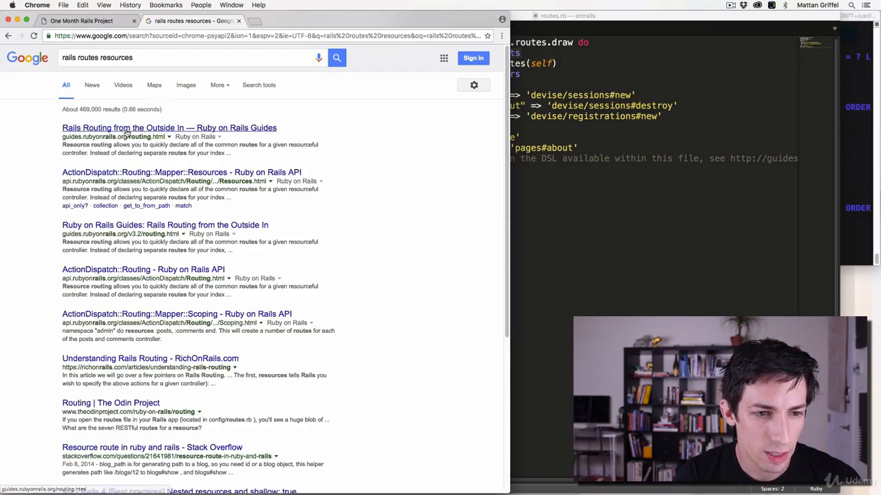
click(167, 127)
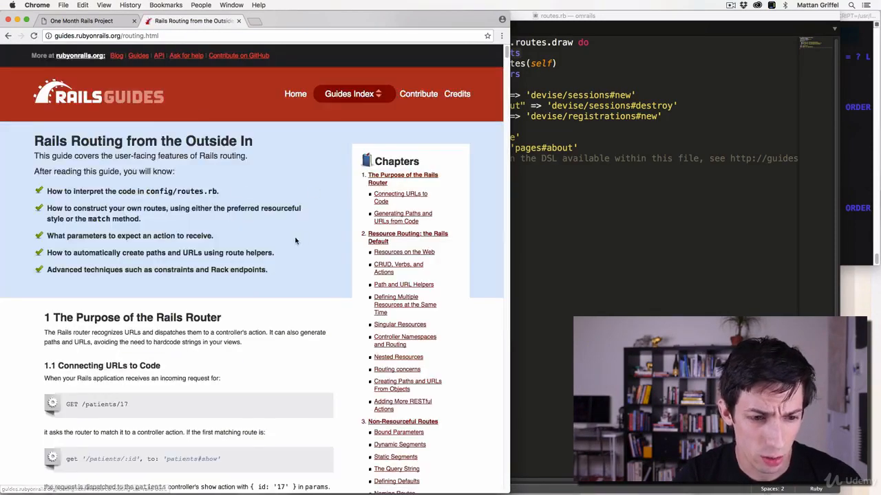
scroll(down, 3)
text(resources)
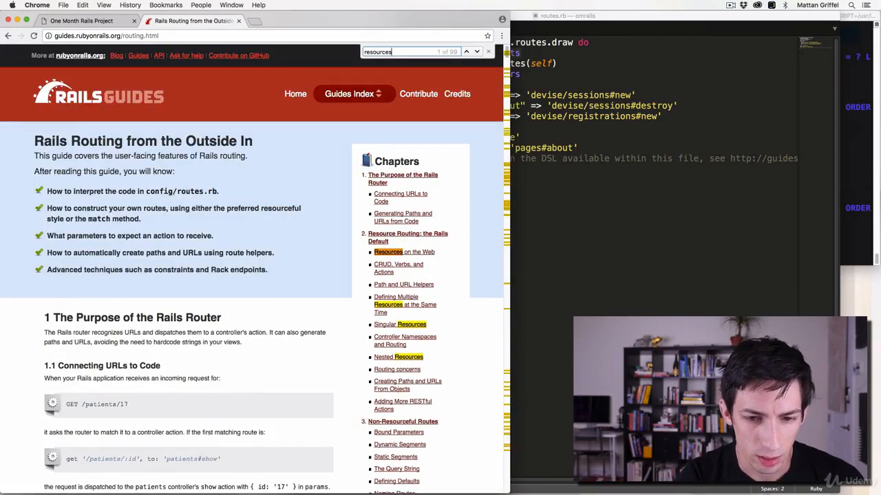
click(404, 251)
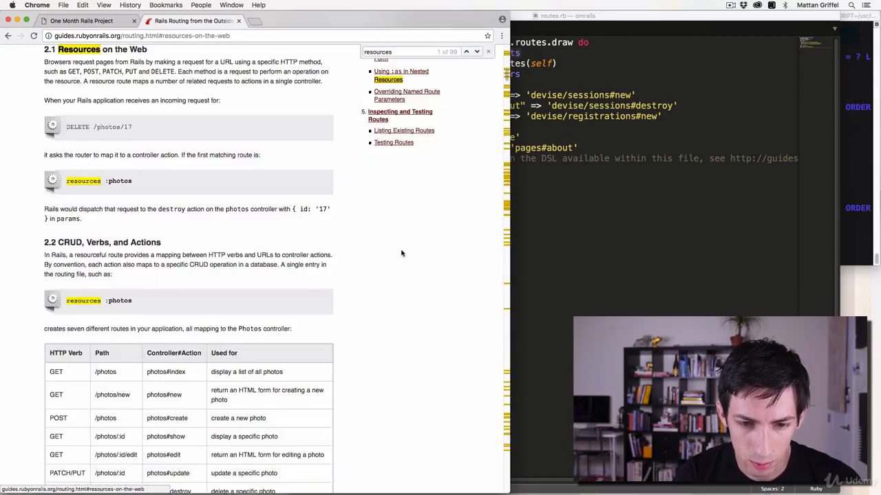
scroll(down, 3)
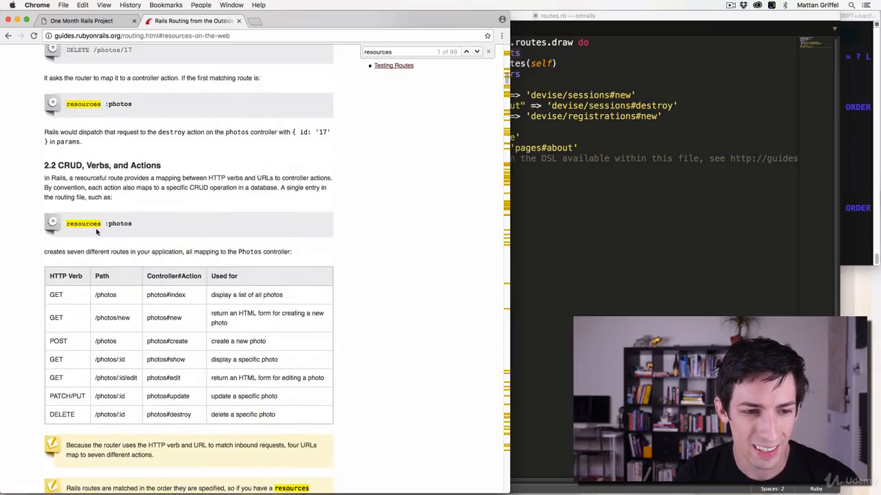
mouse_move(52, 307)
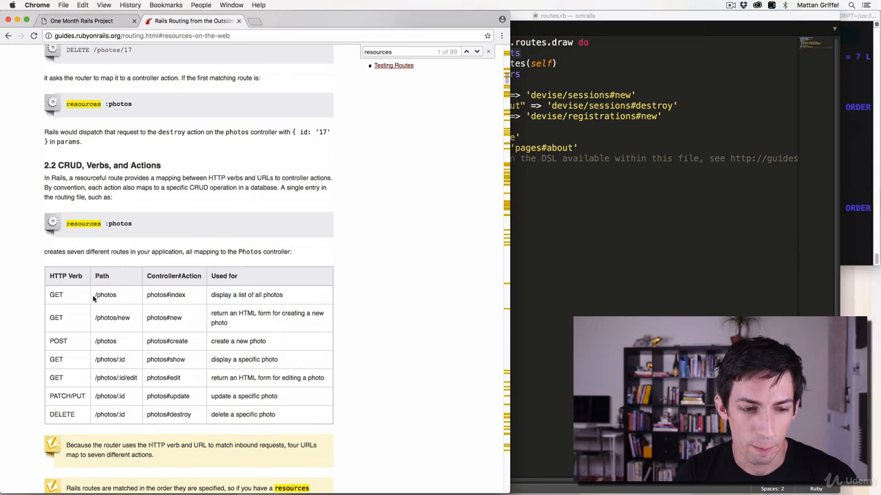
mouse_move(171, 295)
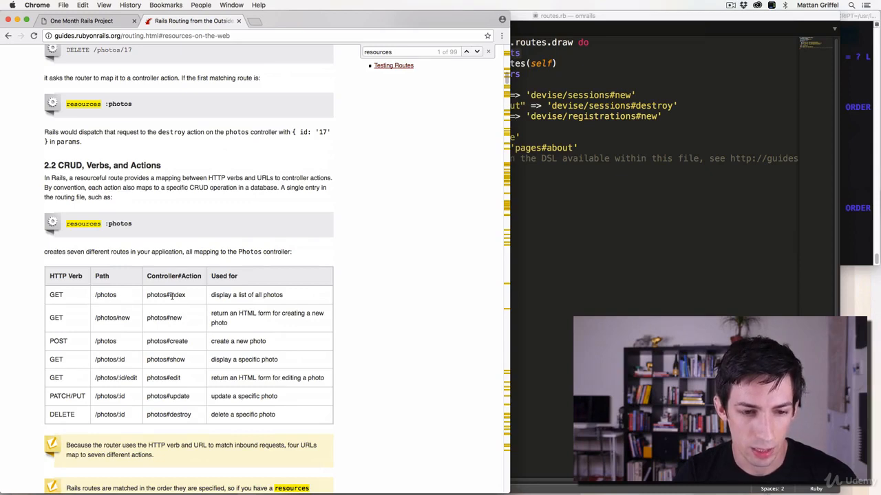
mouse_move(177, 315)
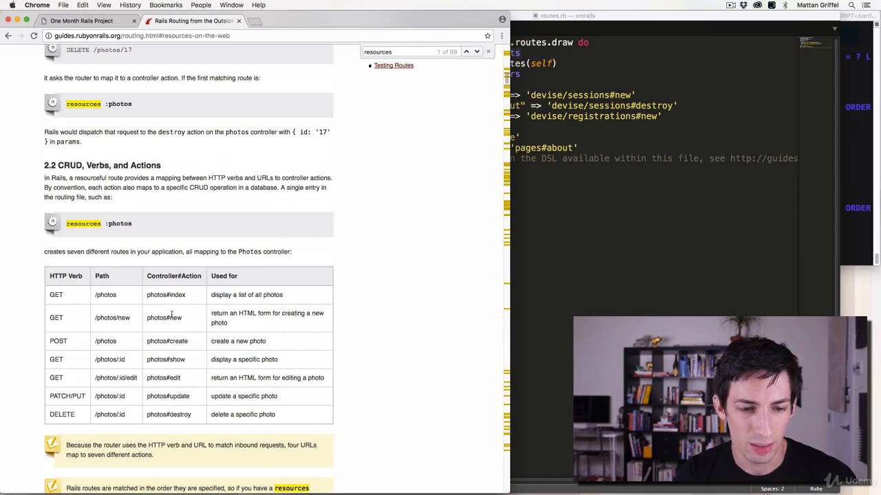
mouse_move(179, 366)
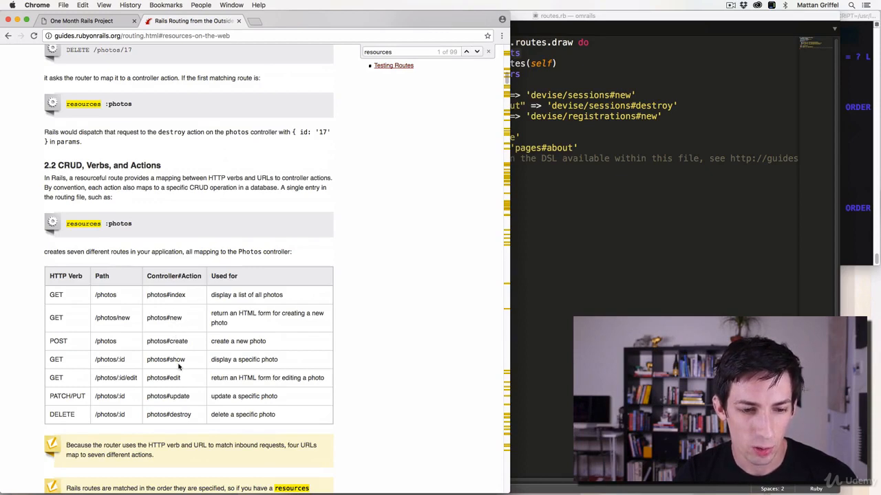
mouse_move(176, 426)
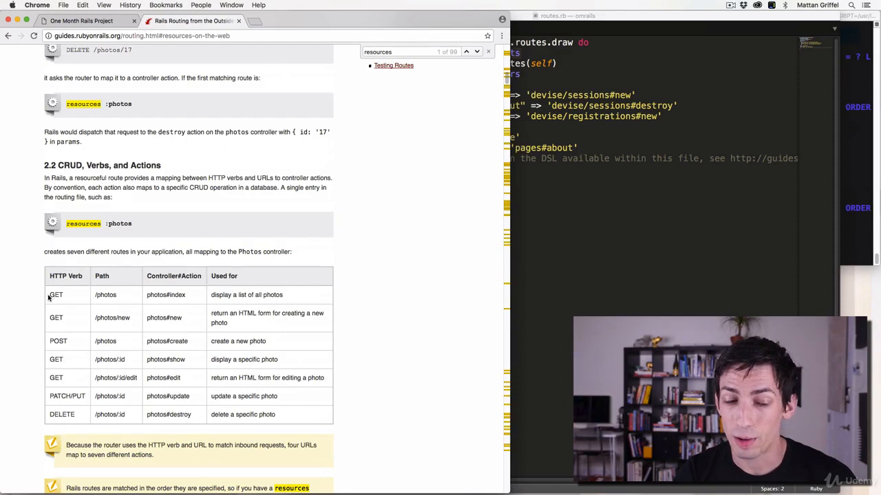
mouse_move(72, 300)
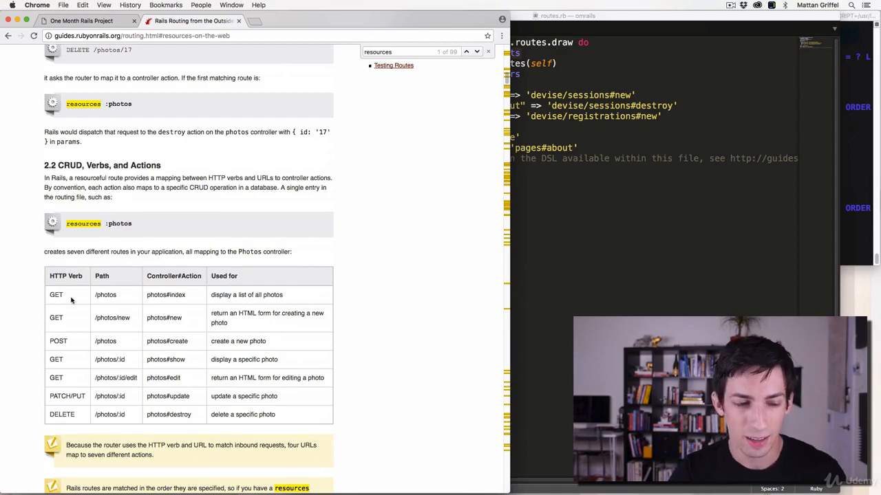
mouse_move(170, 41)
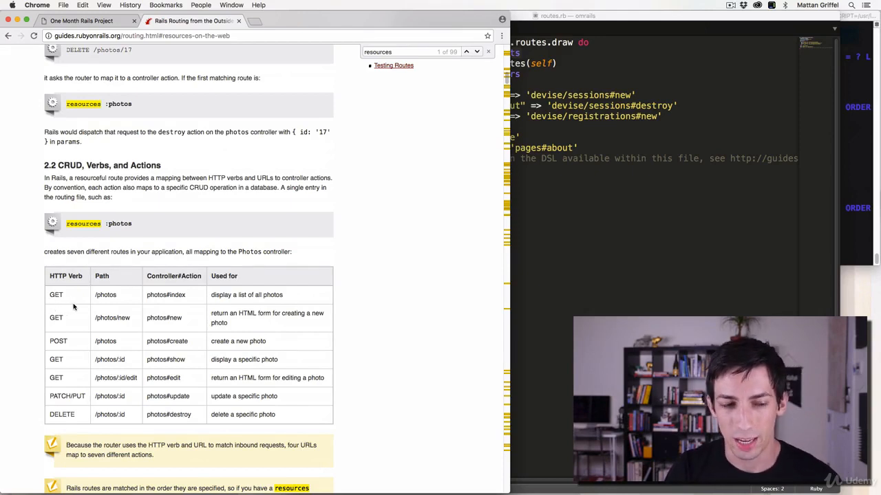
mouse_move(52, 382)
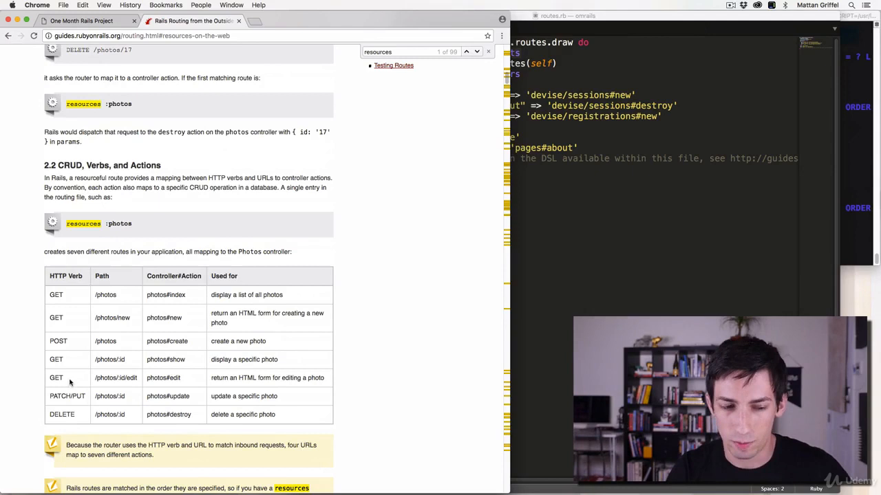
mouse_move(66, 300)
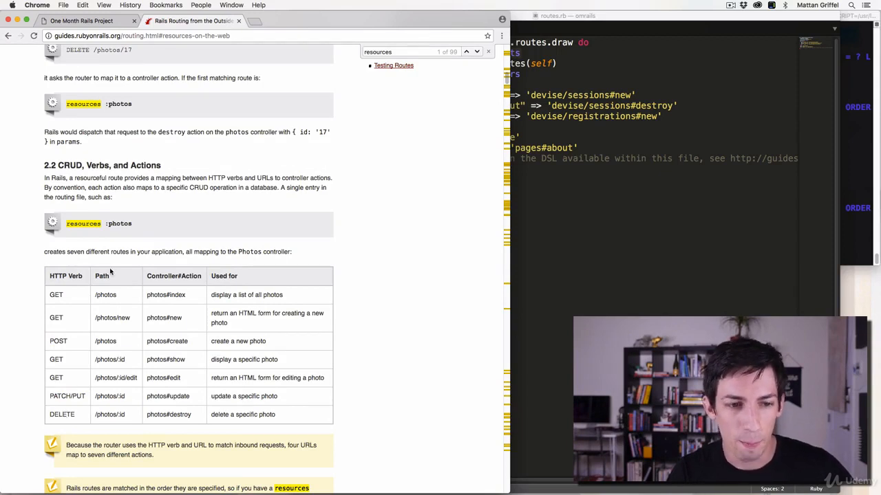
scroll(down, 3)
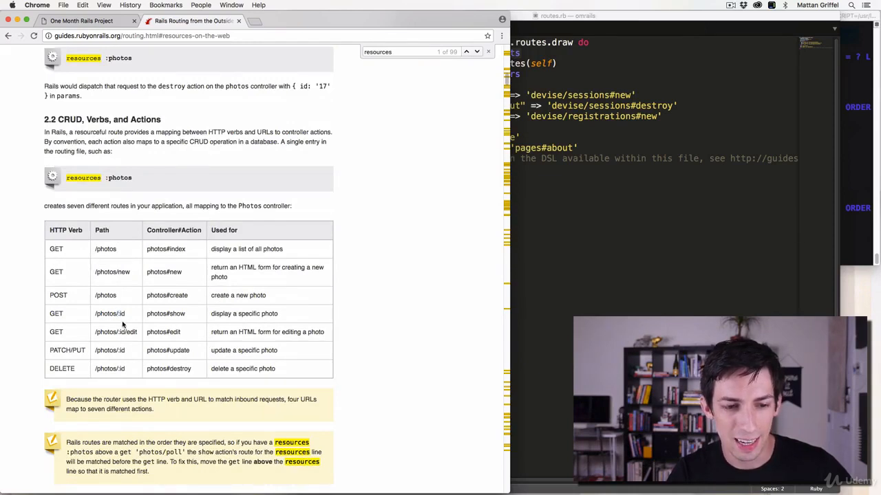
Step: Return to the One Month Rails app and open the Show page for the tweet "This is a tweet!"
click(83, 20)
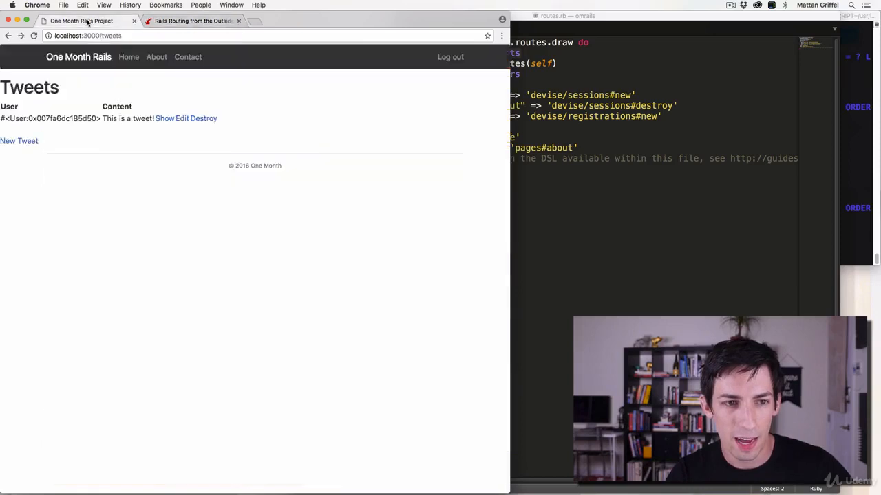
click(163, 119)
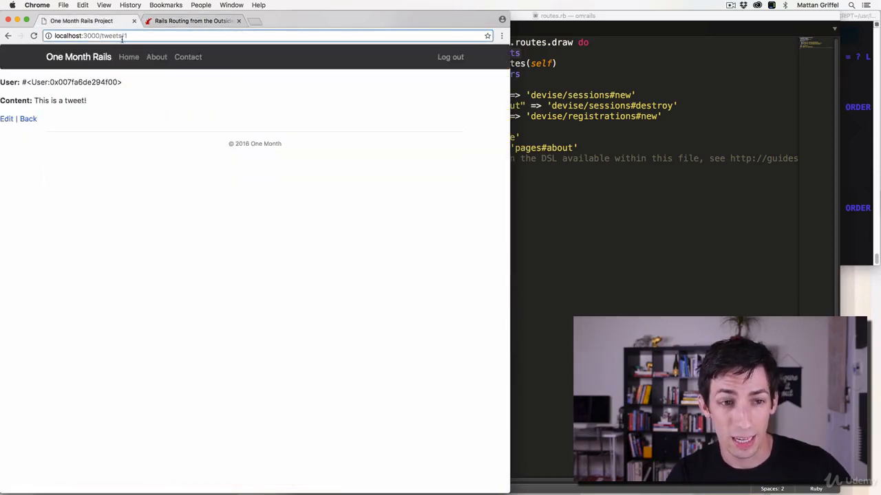
click(192, 21)
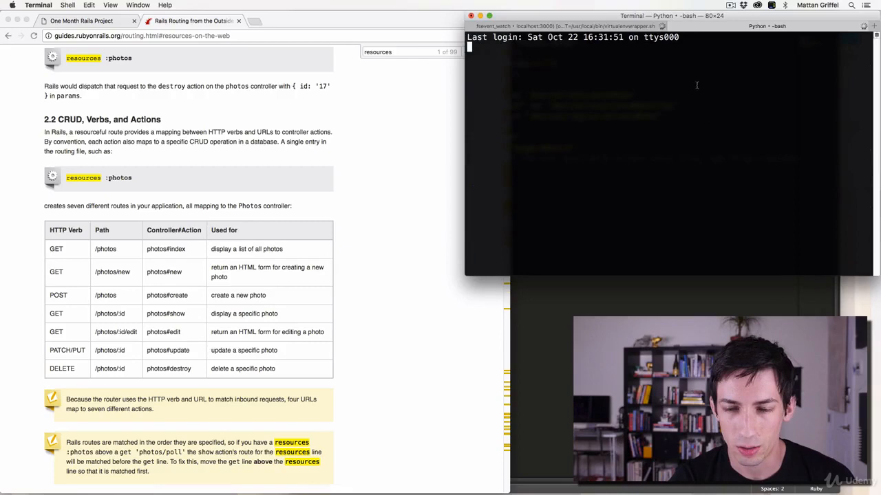
Step: Run rails routes in the omrails directory to list every route's verb, URI pattern and controller action
text(rails mattangriffel$ rails)
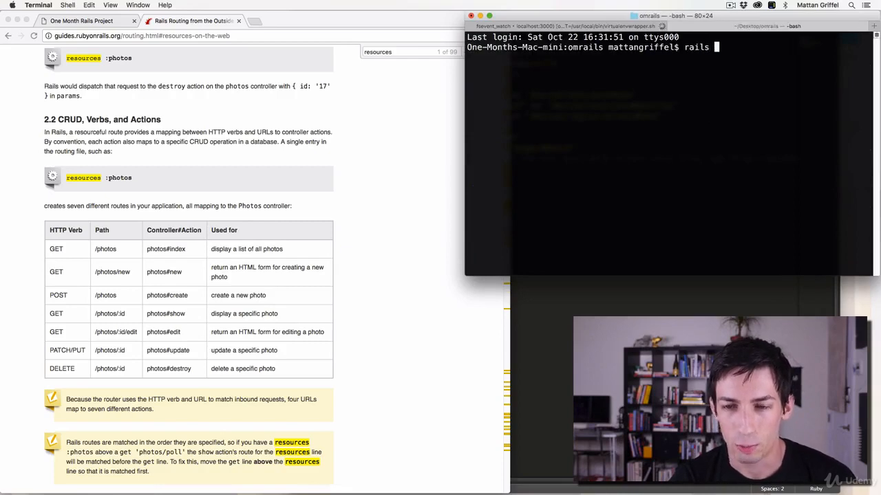
text(routes)
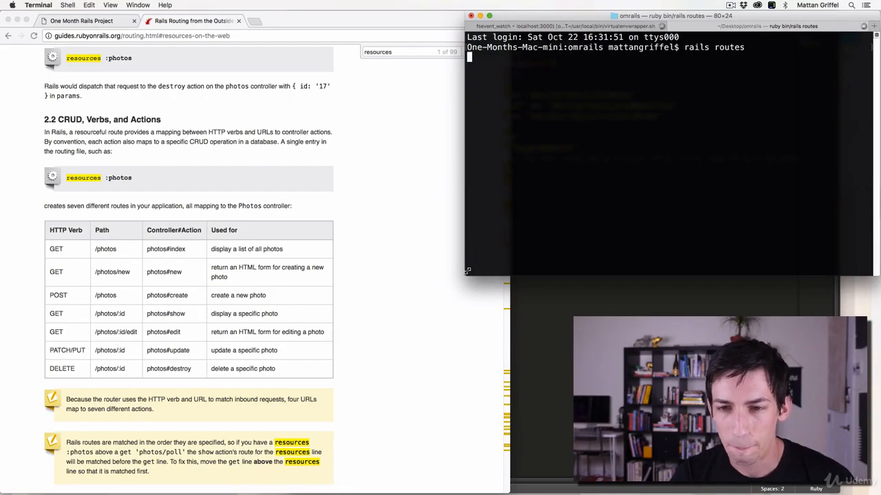
scroll(down, 3)
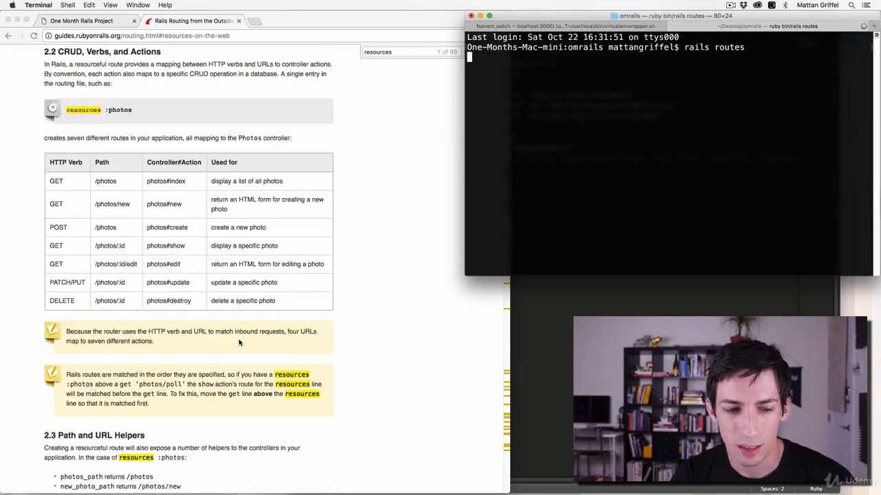
scroll(down, 3)
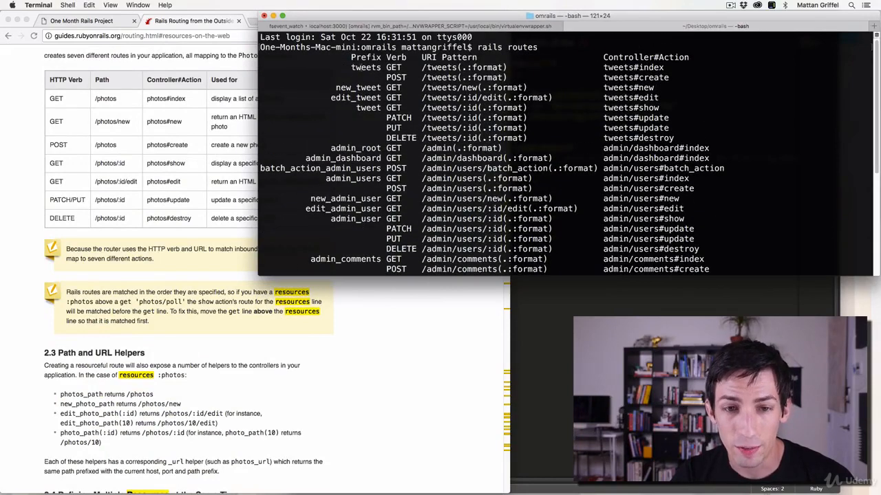
double_click(363, 66)
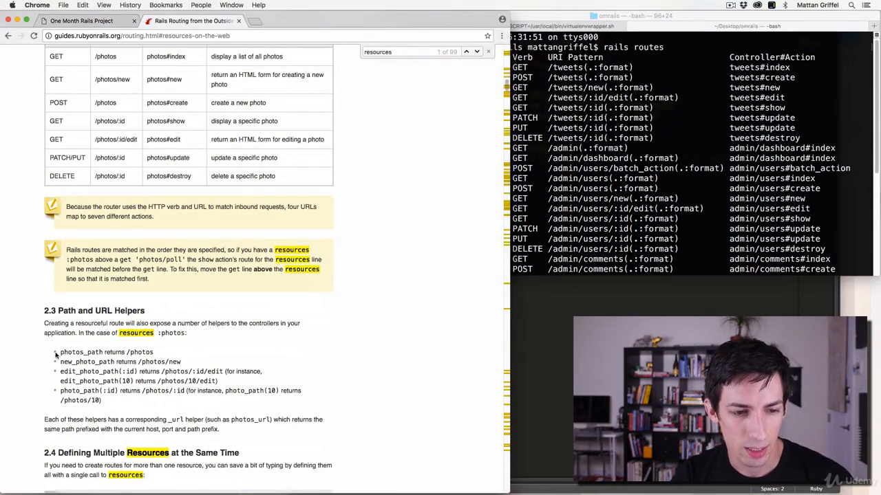
Step: Highlight the :id argument of edit_photo_path in the guide's helpers, then return to the app's single-tweet page
double_click(81, 352)
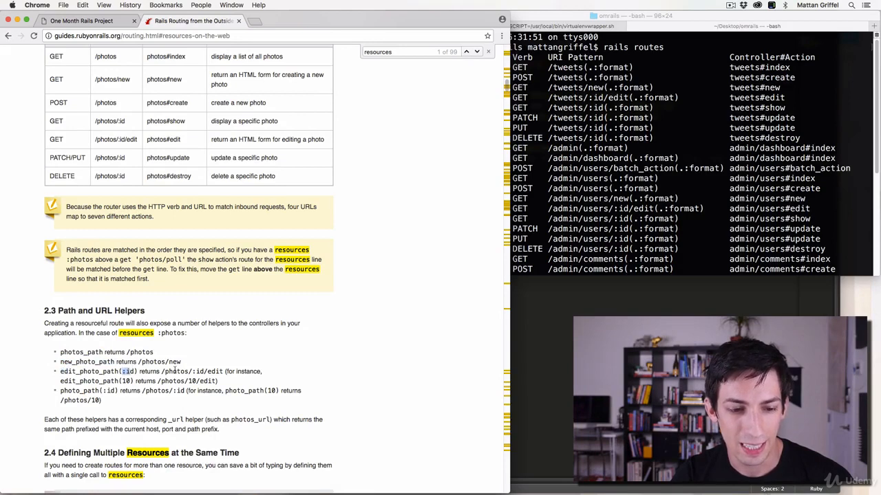
double_click(199, 371)
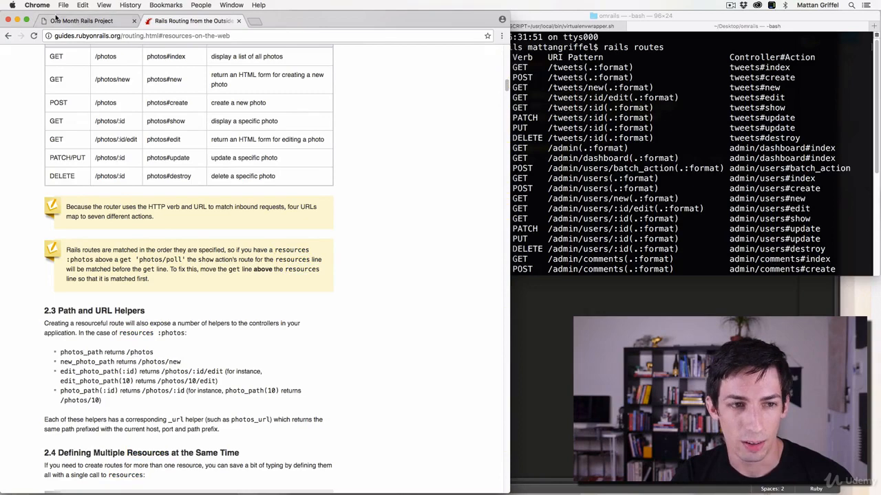
click(89, 21)
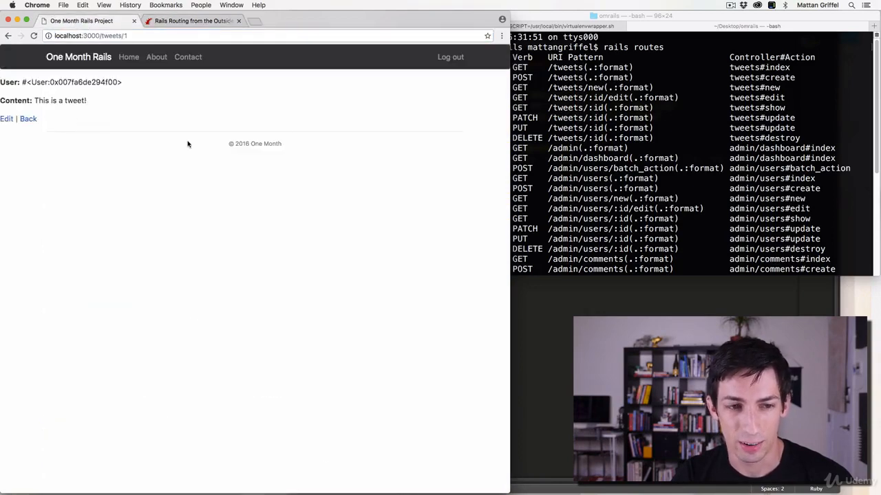